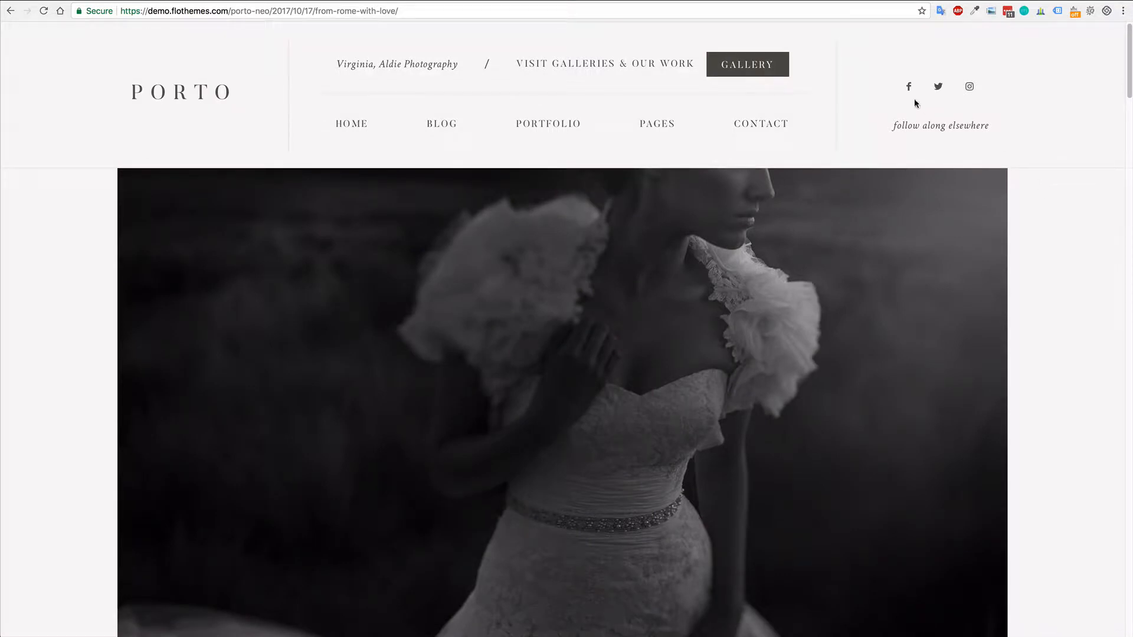
mouse_move(943, 100)
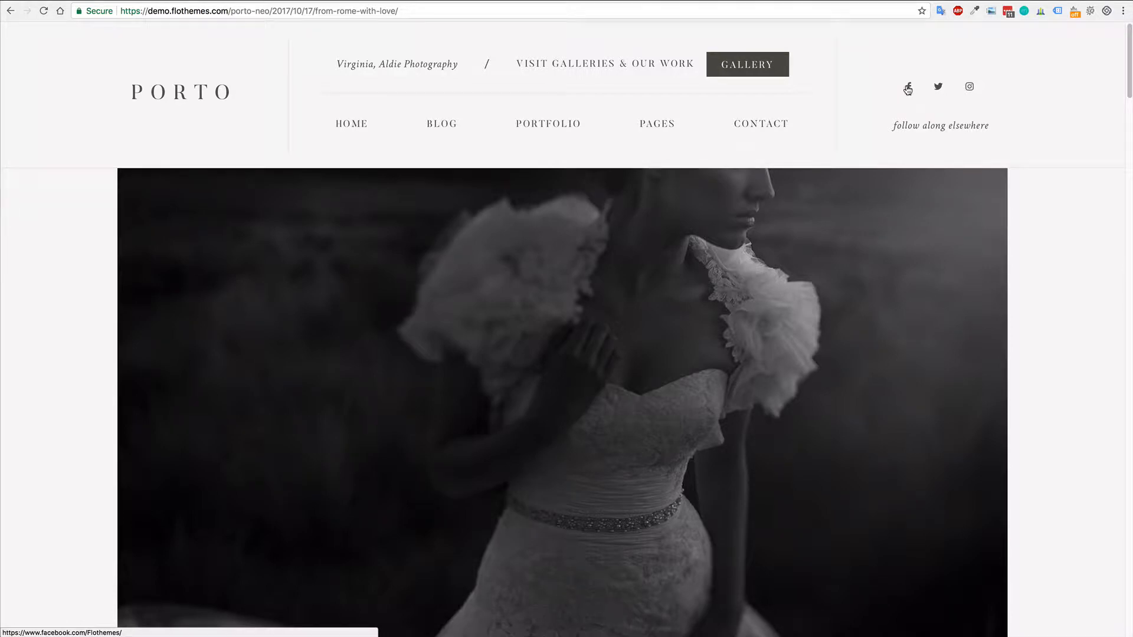
mouse_move(999, 116)
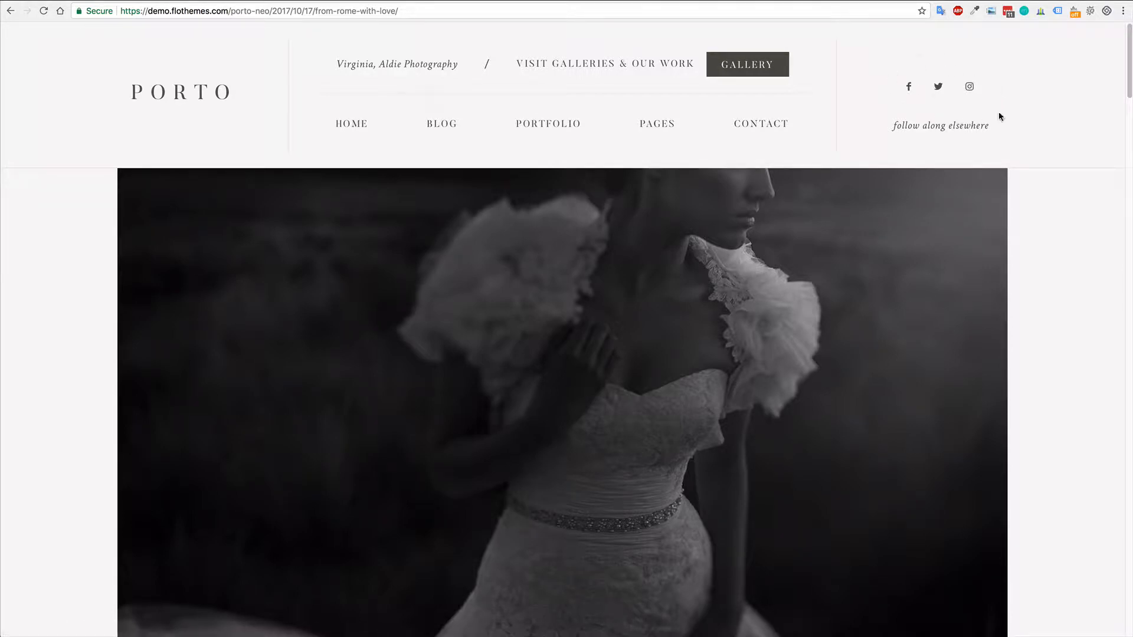
mouse_move(908, 86)
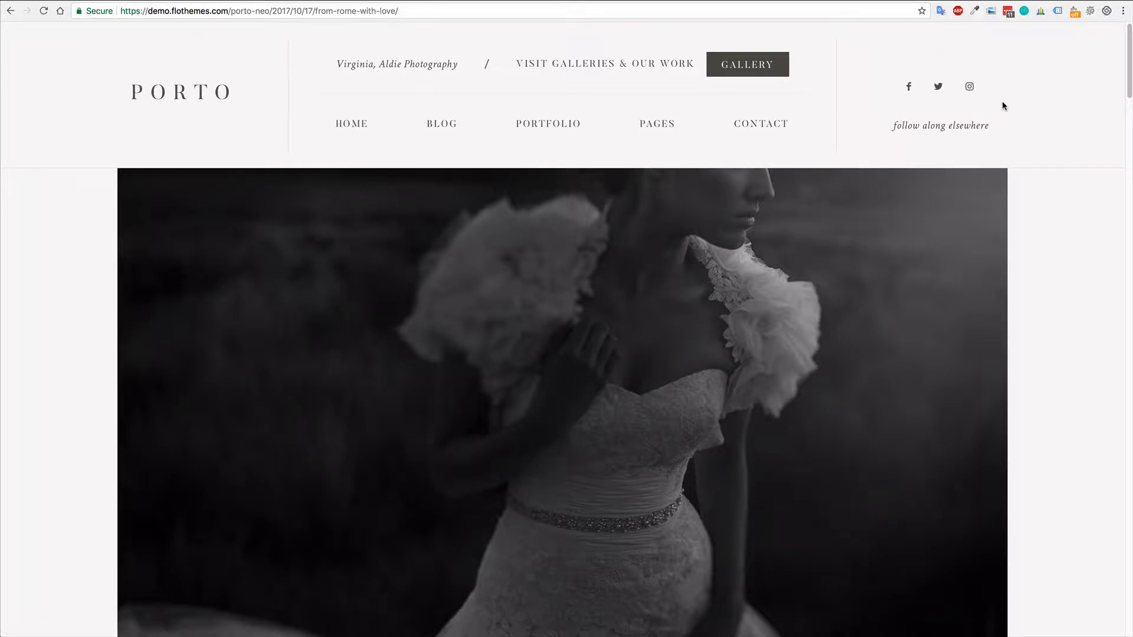
mouse_move(969, 86)
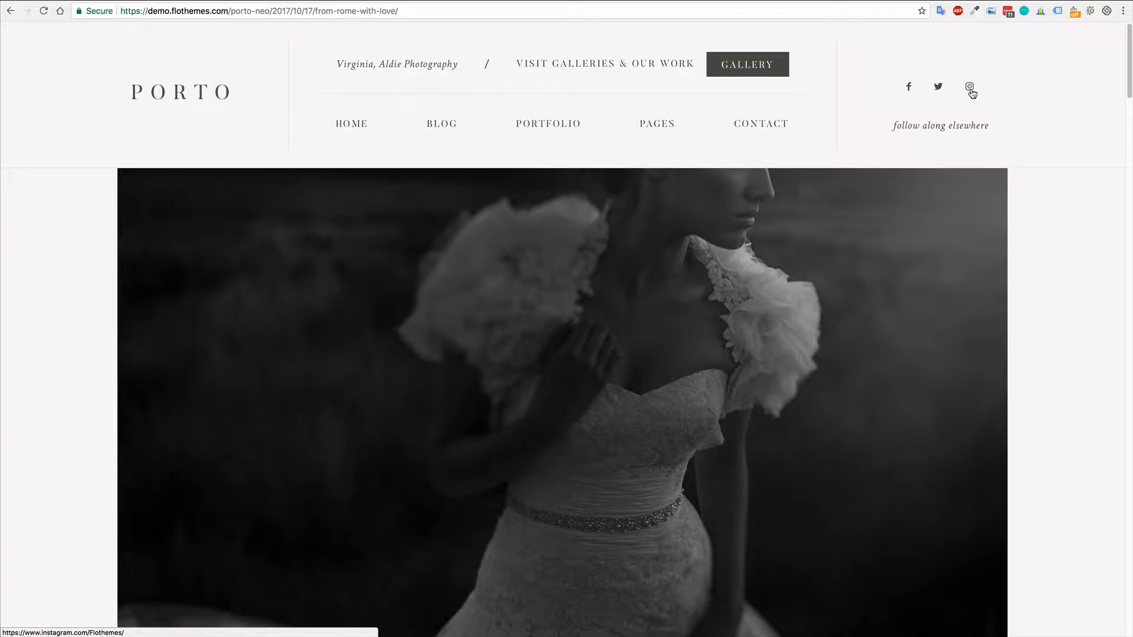
Step: Go to the Porto theme's 7. Generics settings page, showing the Social Media options
left_click(970, 86)
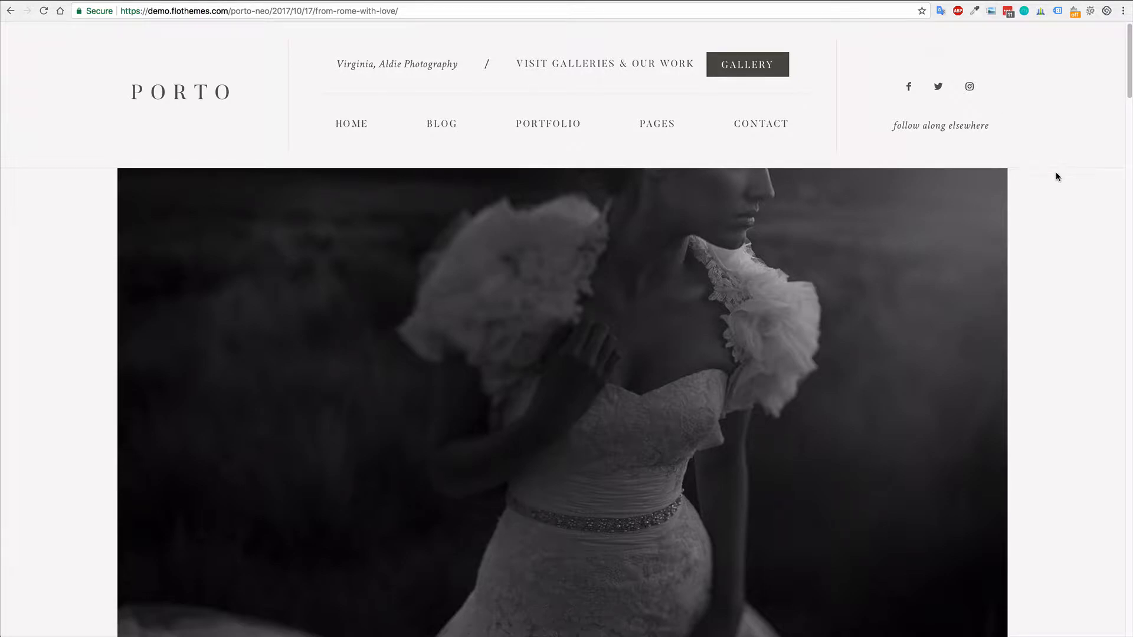
scroll("down", 3)
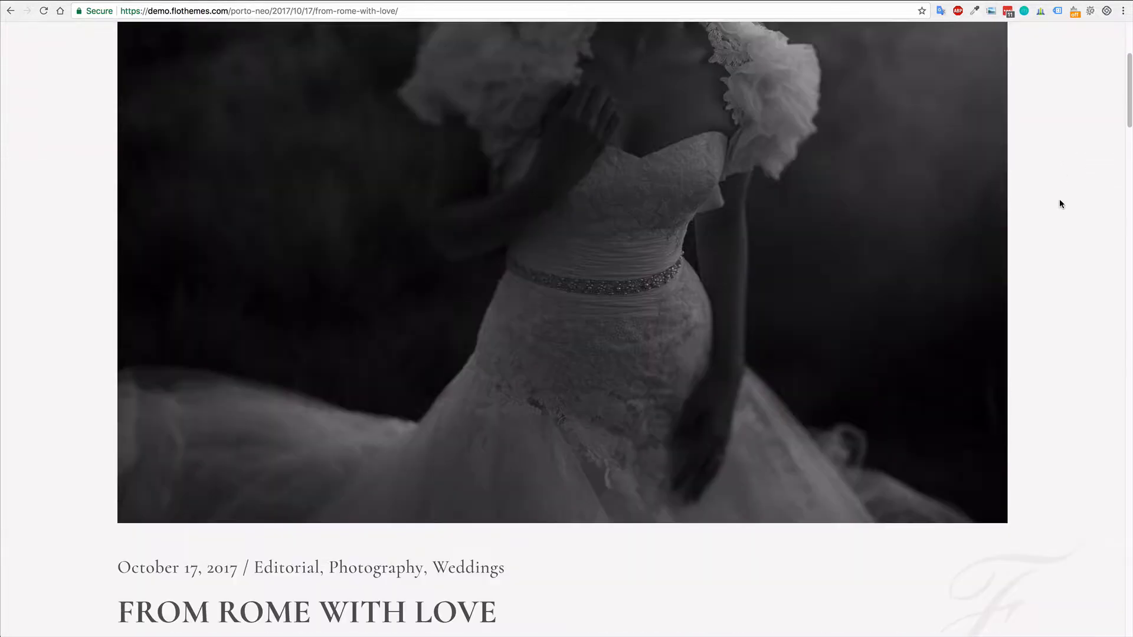
scroll("down", 3)
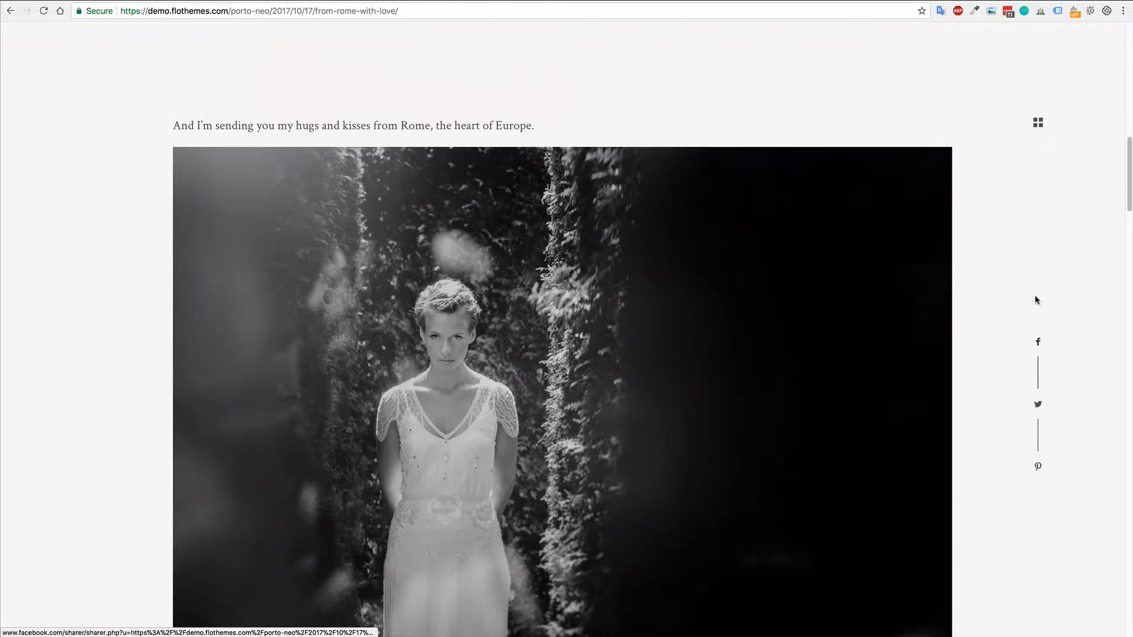
mouse_move(996, 374)
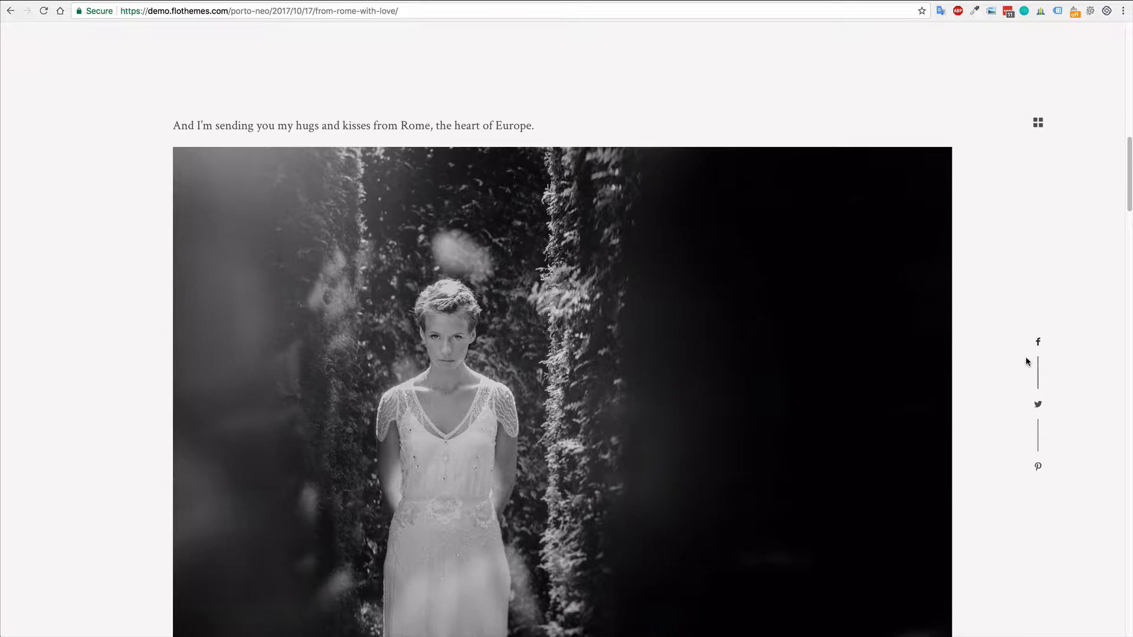
scroll("down", 3)
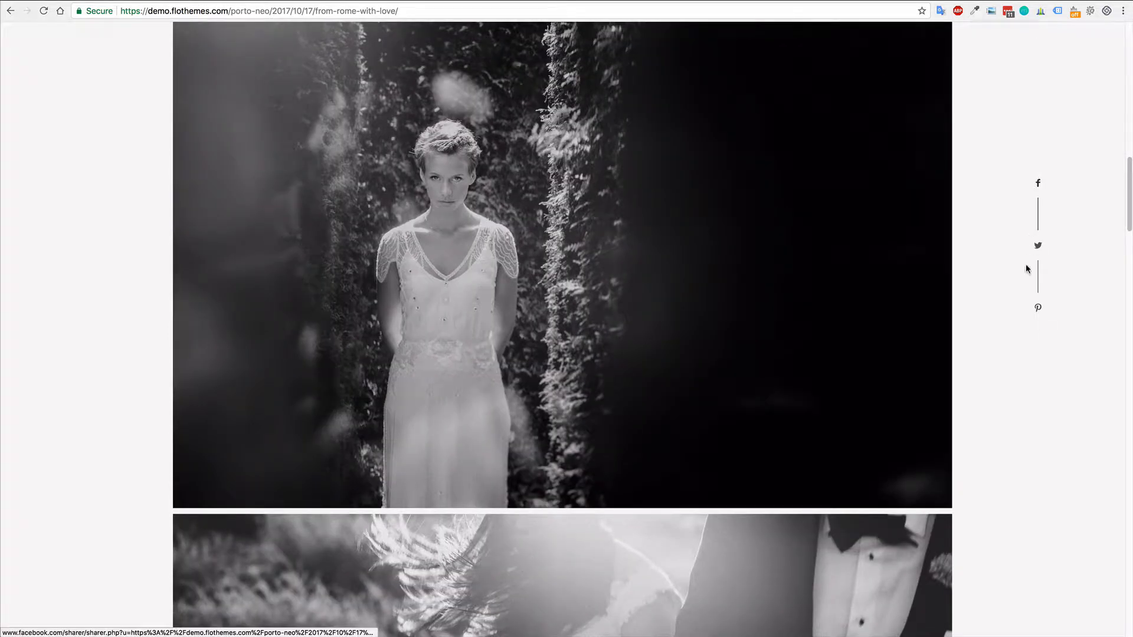
scroll("down", 3)
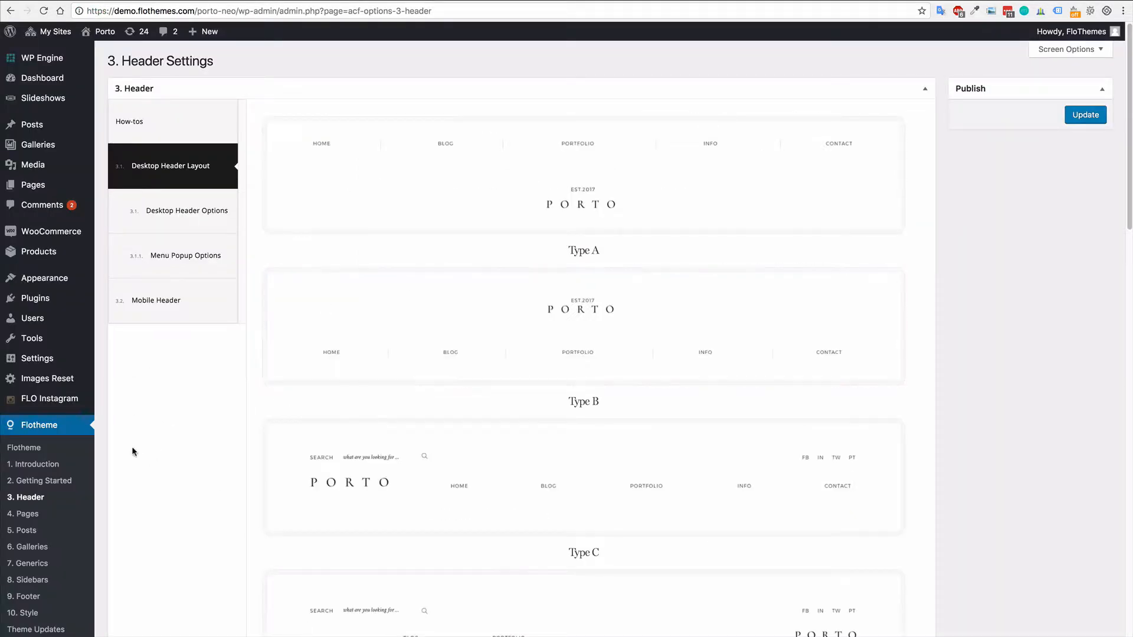
mouse_move(32, 562)
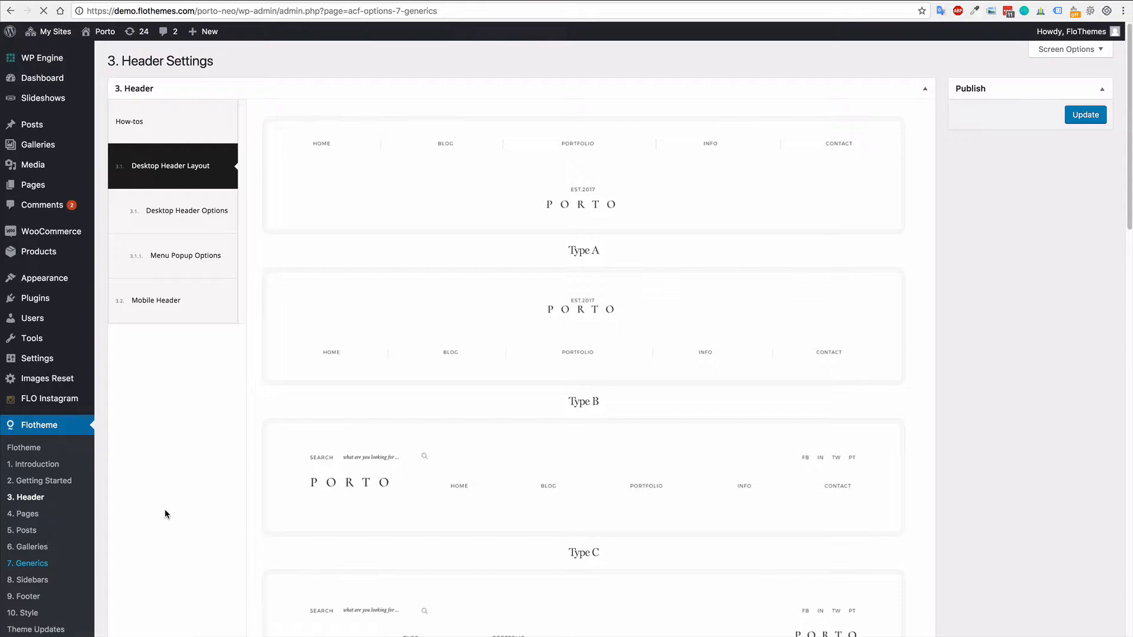
Step: Remove Google + so sharing options read Facebook, Twitter, Pinterest
left_click(30, 563)
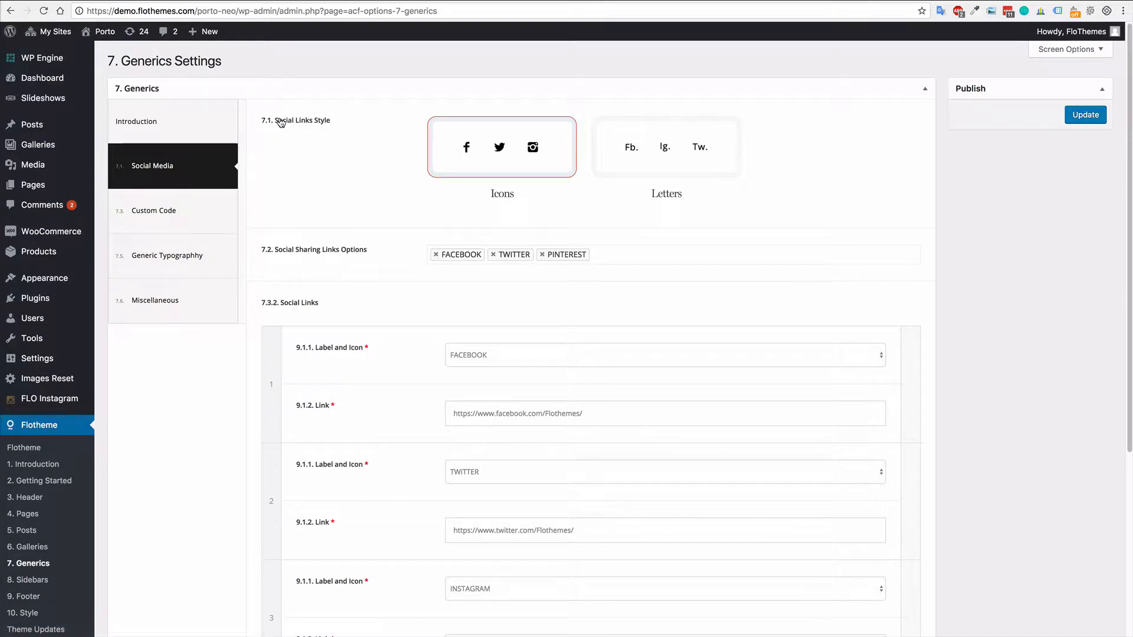
mouse_move(543, 150)
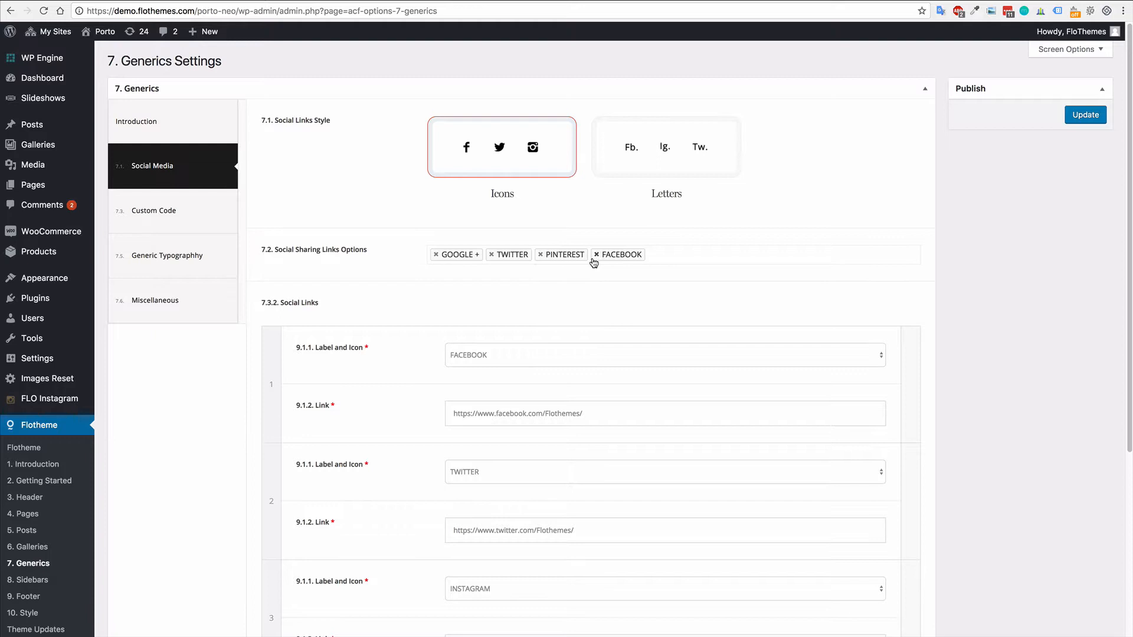
left_click(436, 255)
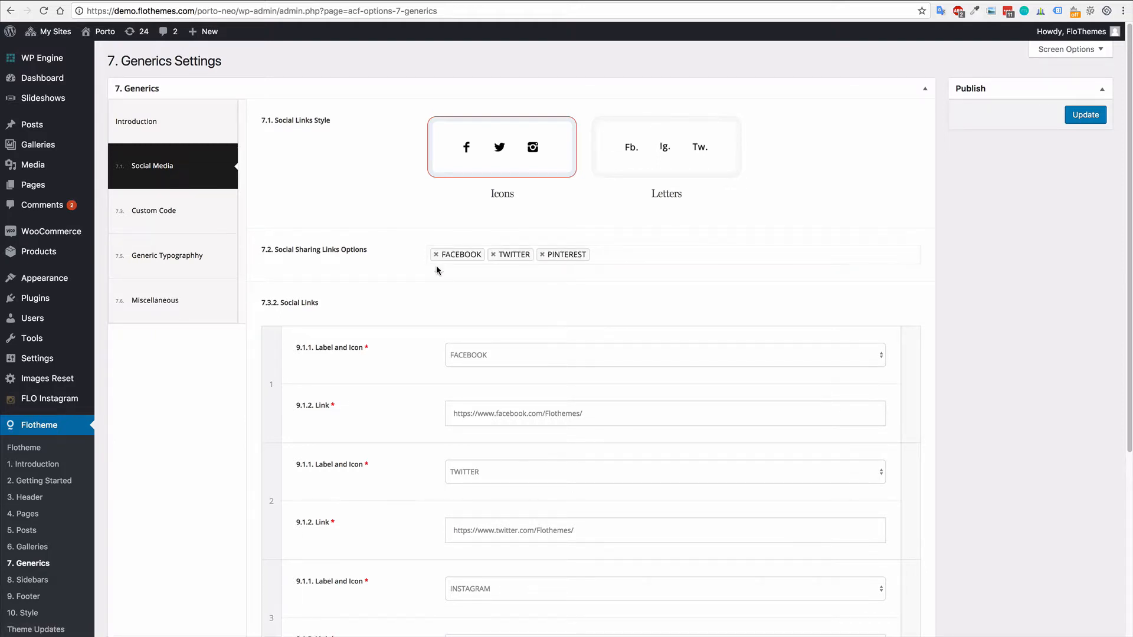
mouse_move(1040, 281)
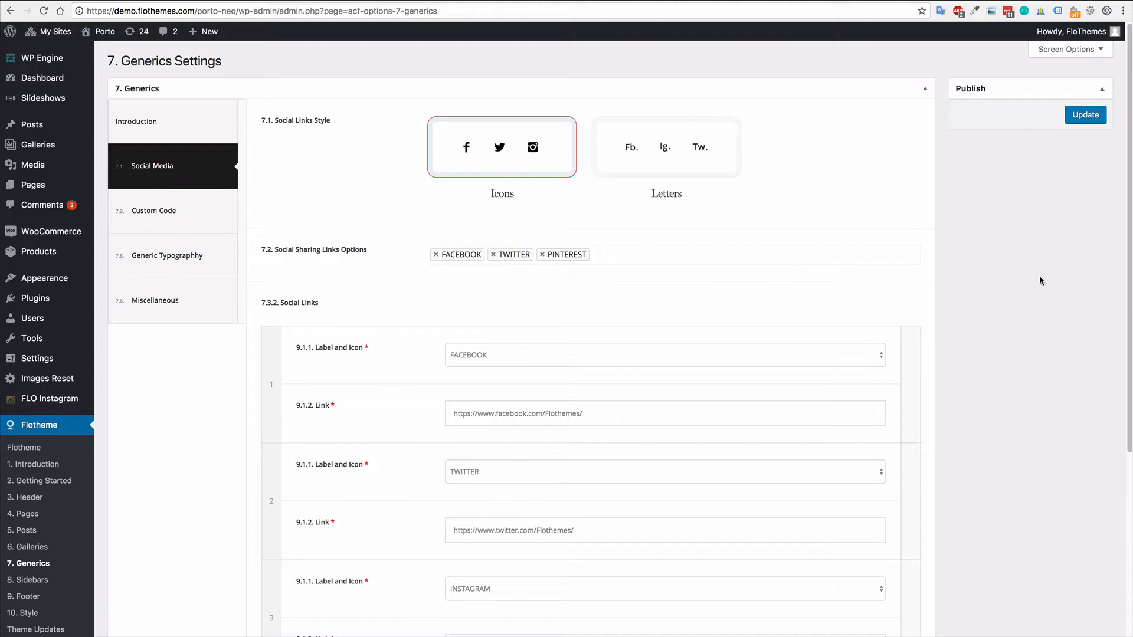
Step: Add a fourth social link and set its label and icon to Add Other
scroll("down", 3)
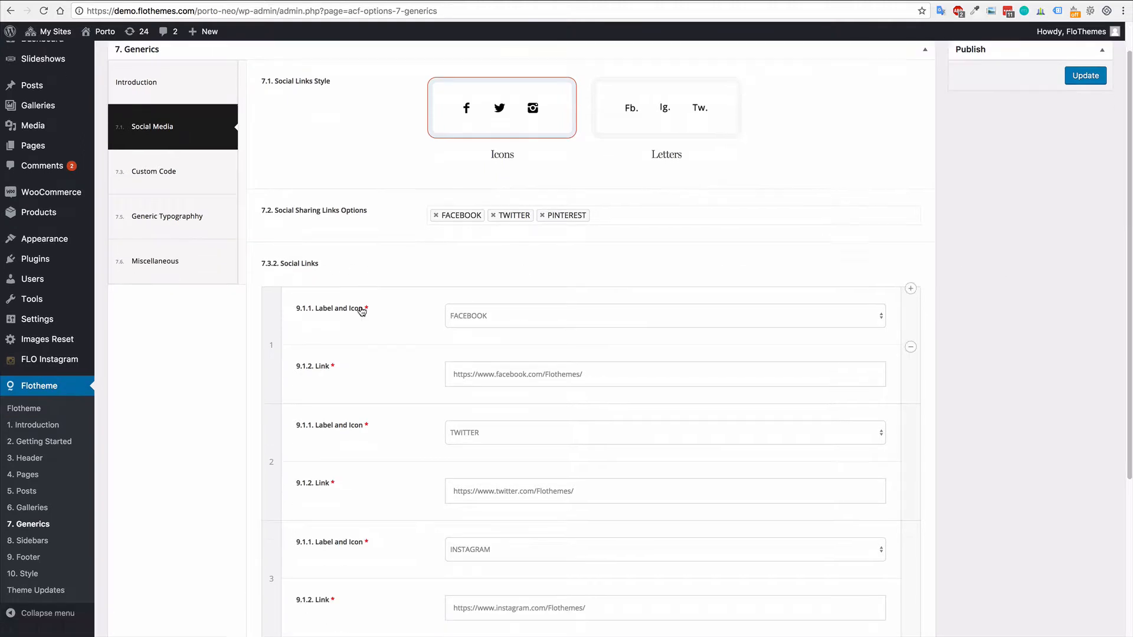
scroll("down", 3)
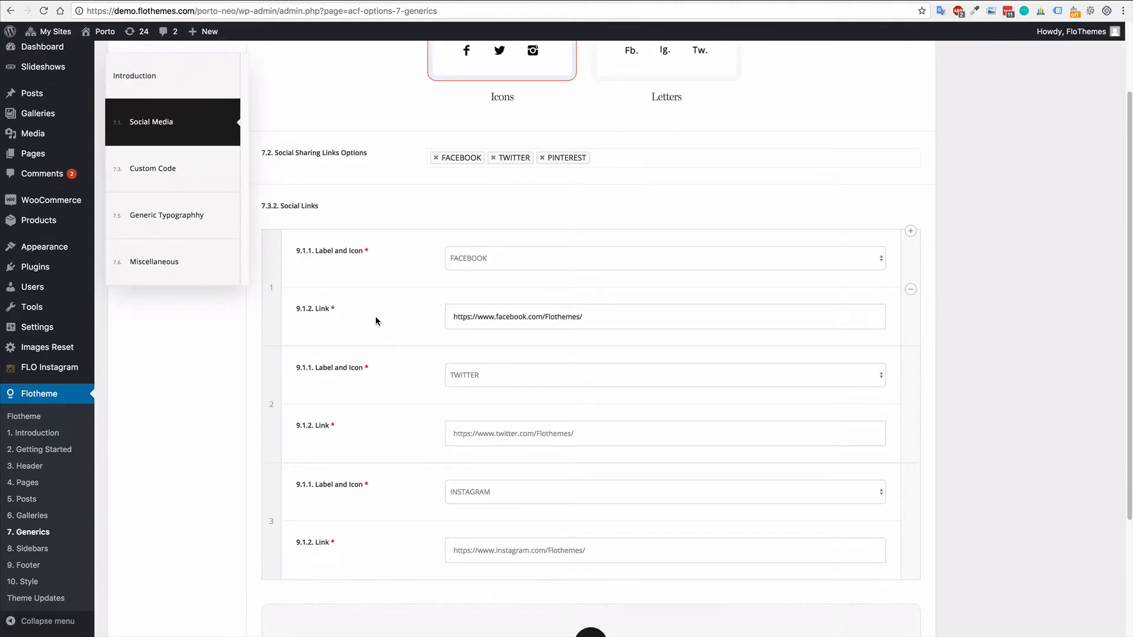
mouse_move(380, 307)
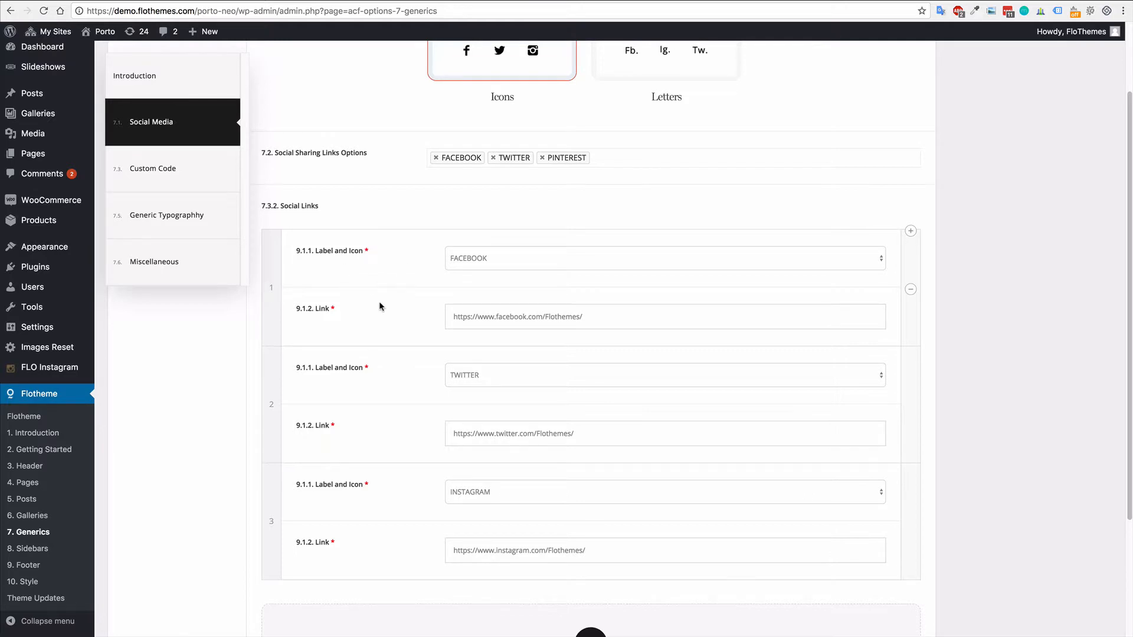
scroll("down", 3)
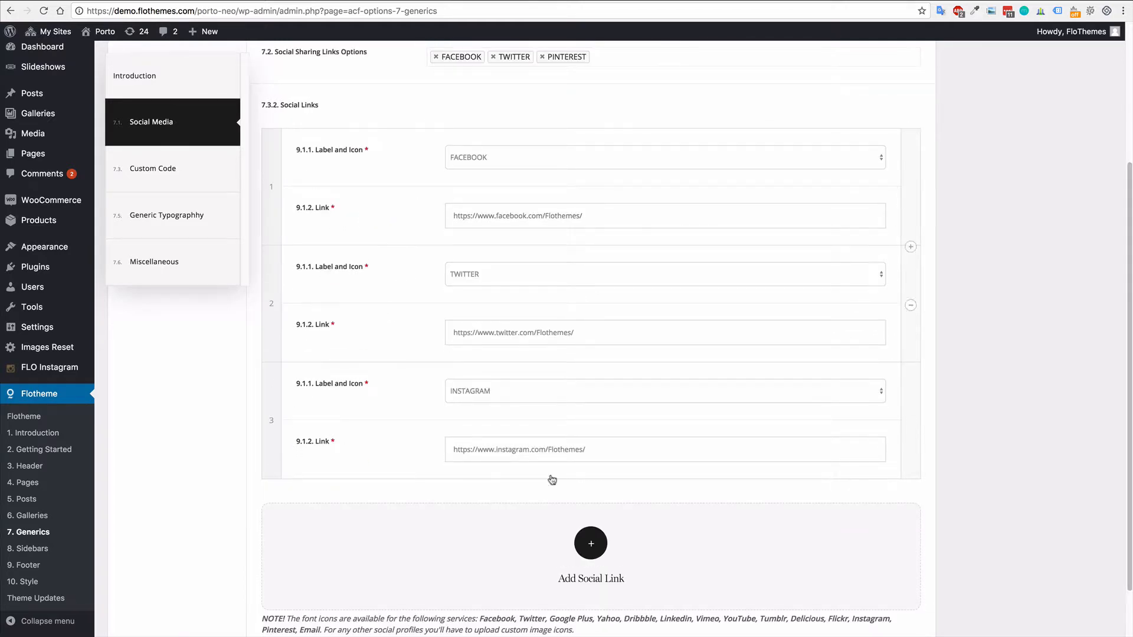
left_click(590, 543)
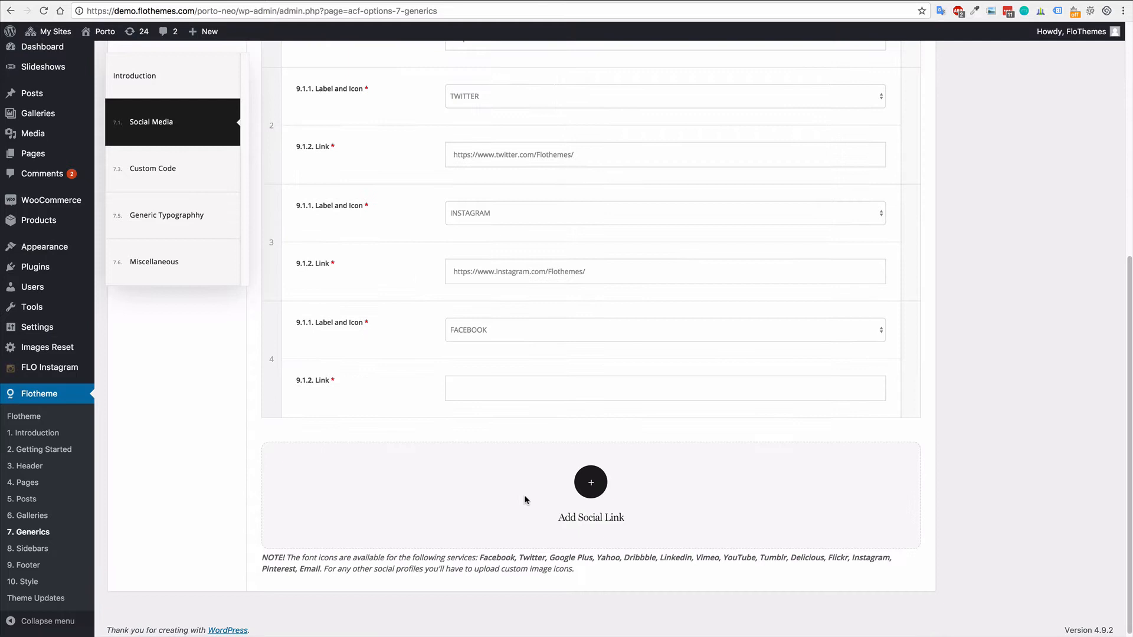
mouse_move(511, 331)
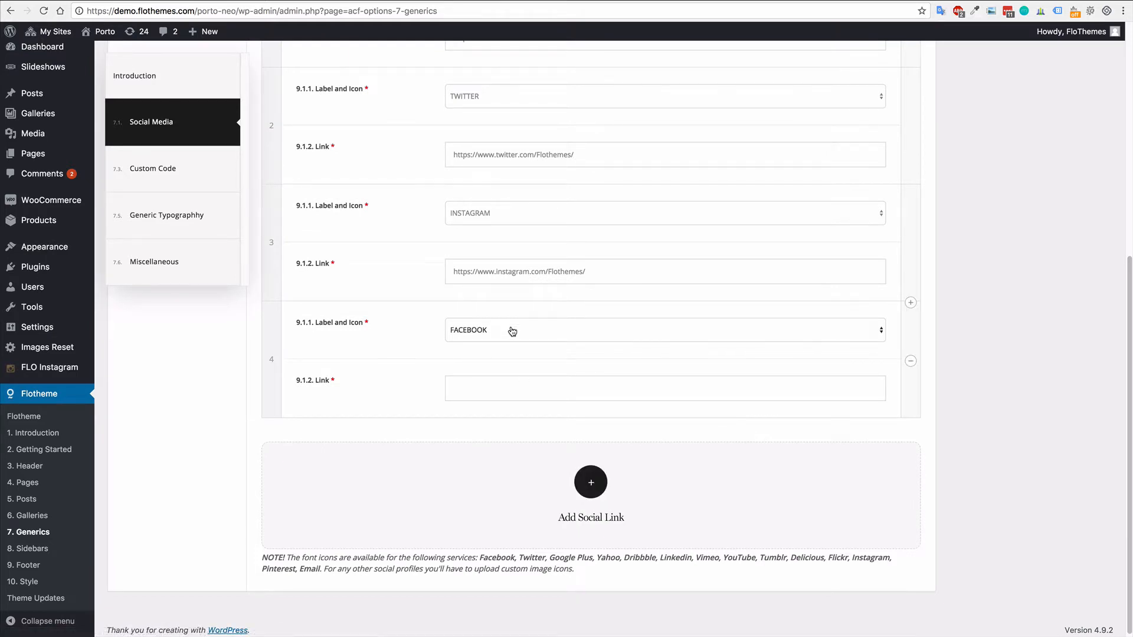
left_click(663, 331)
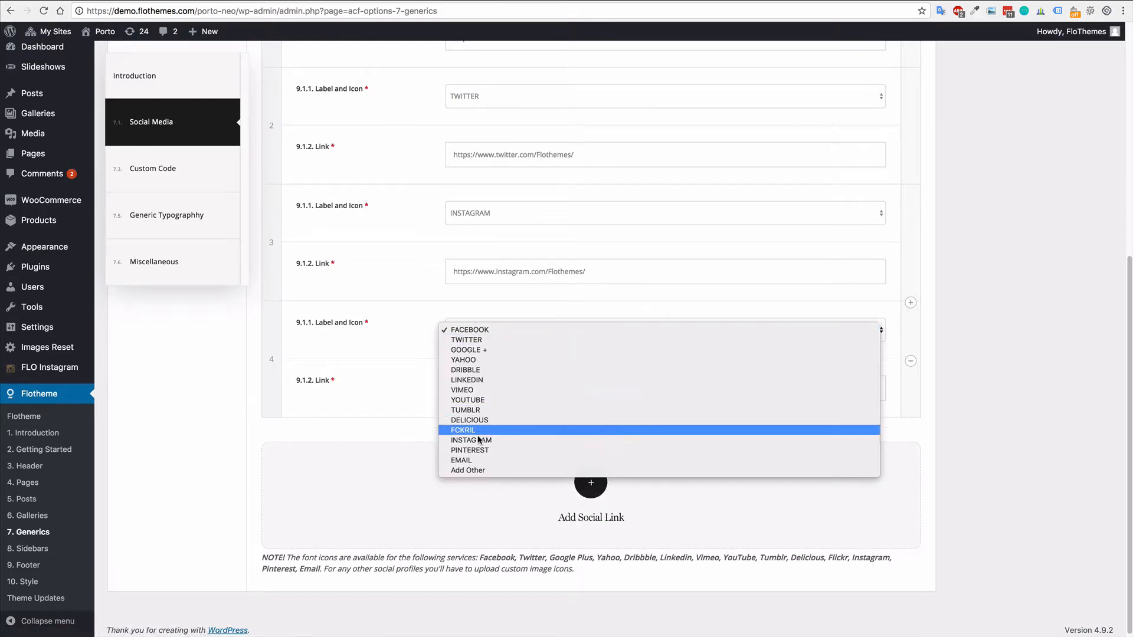
mouse_move(480, 359)
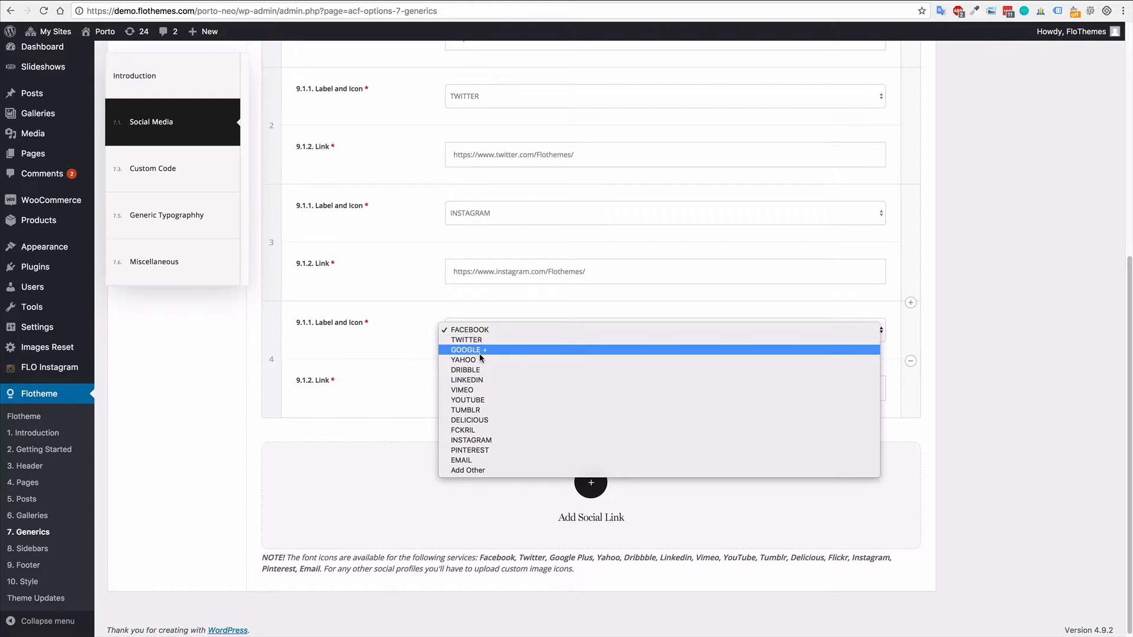
mouse_move(469, 450)
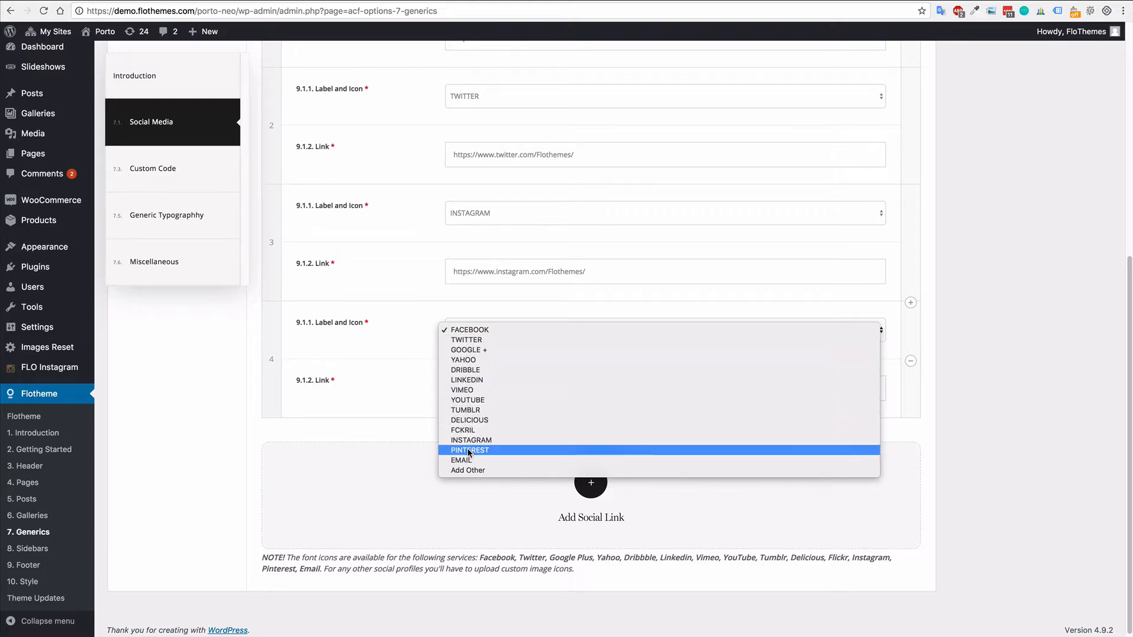
mouse_move(470, 440)
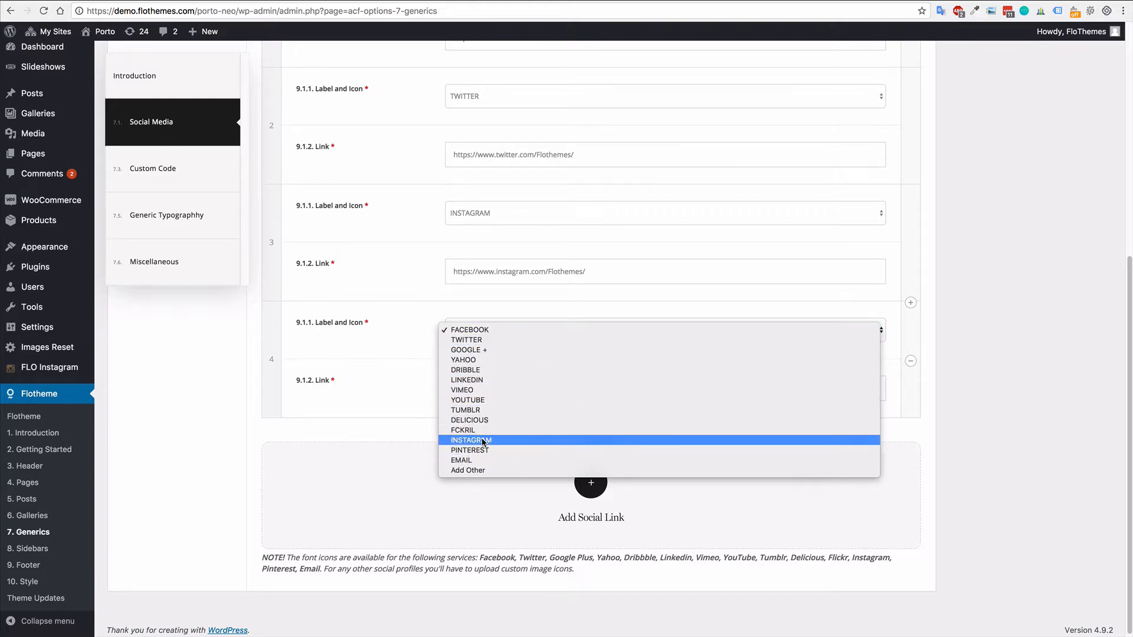
left_click(467, 470)
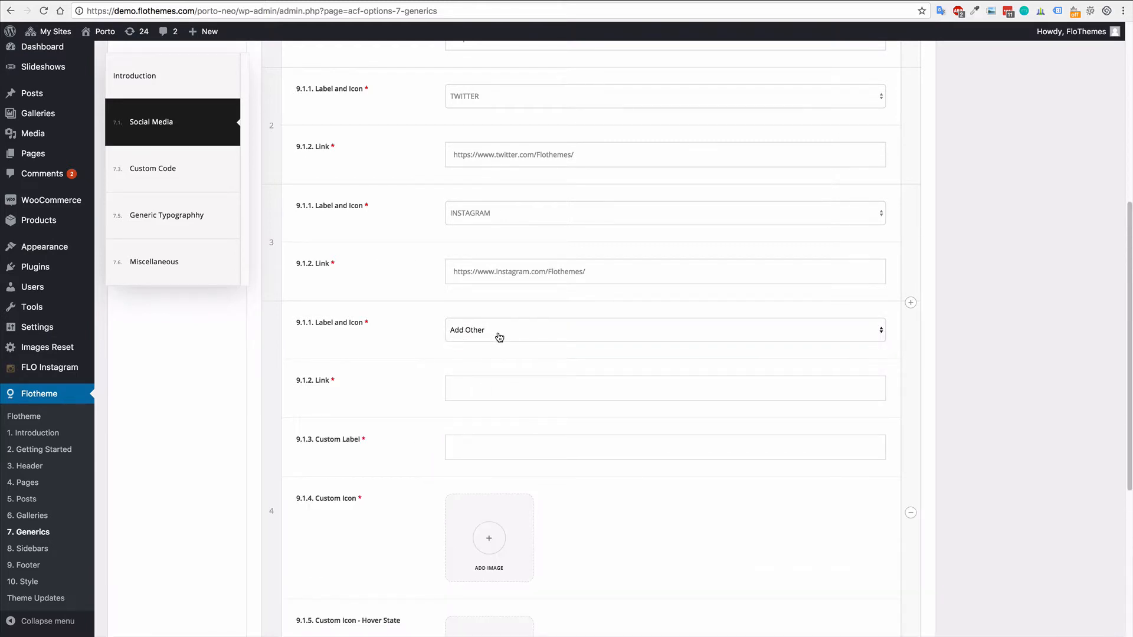
left_click(663, 389)
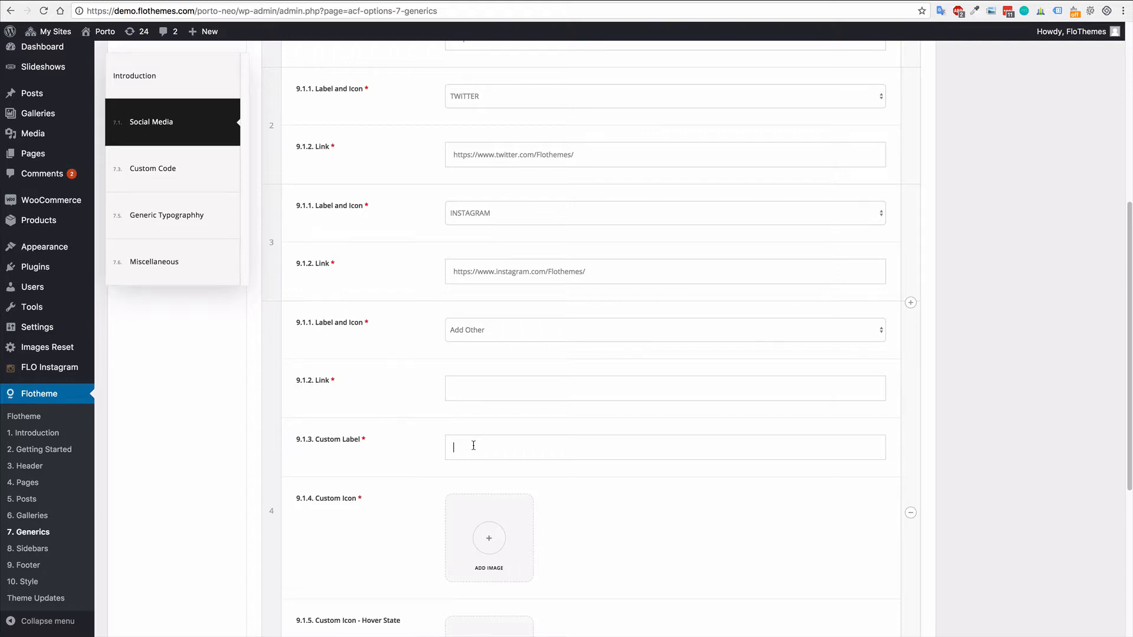
scroll("down", 3)
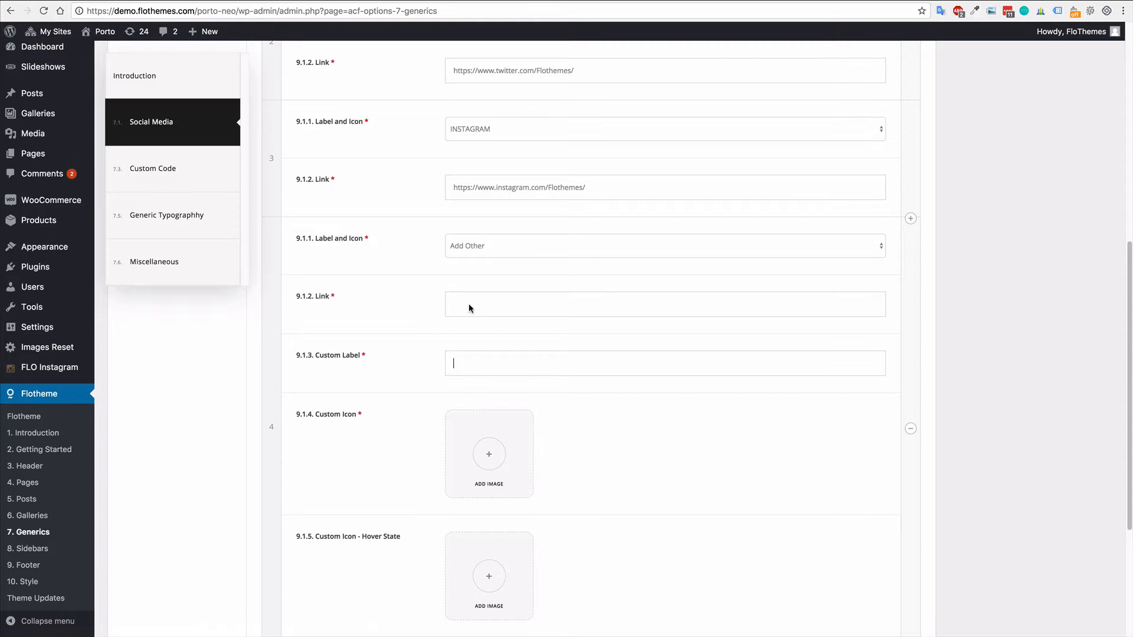
mouse_move(477, 321)
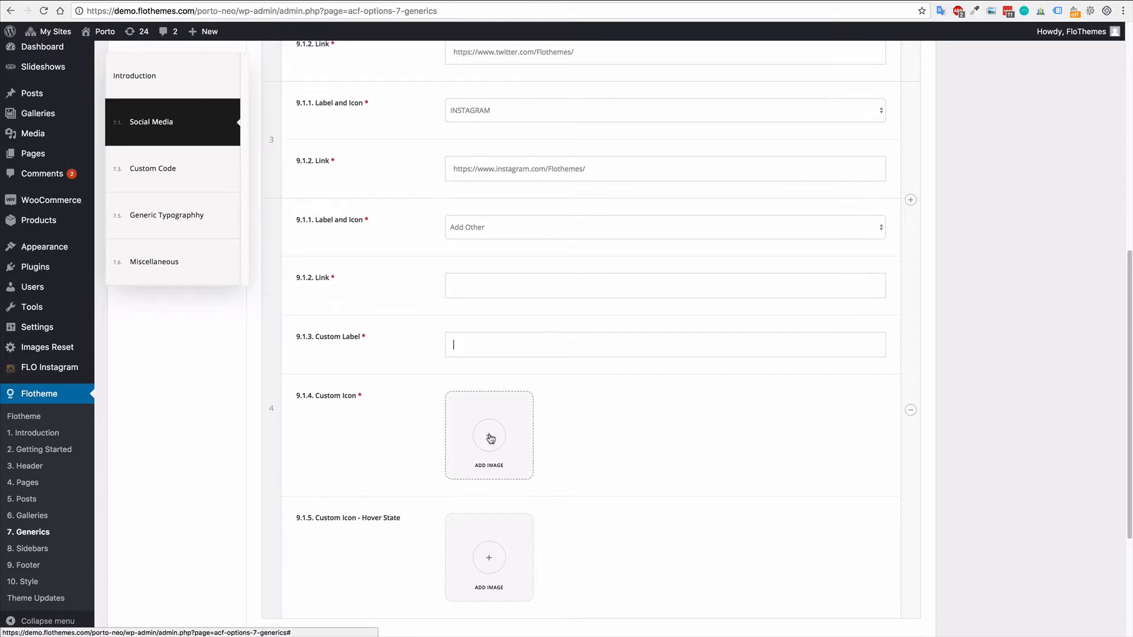
scroll("down", 3)
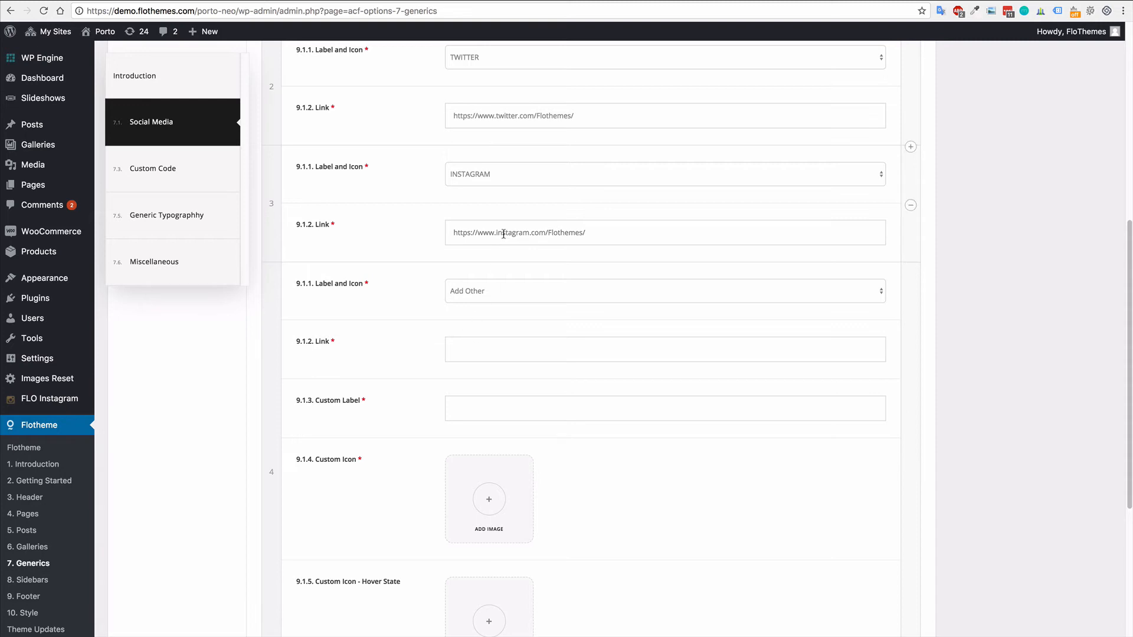
double_click(480, 232)
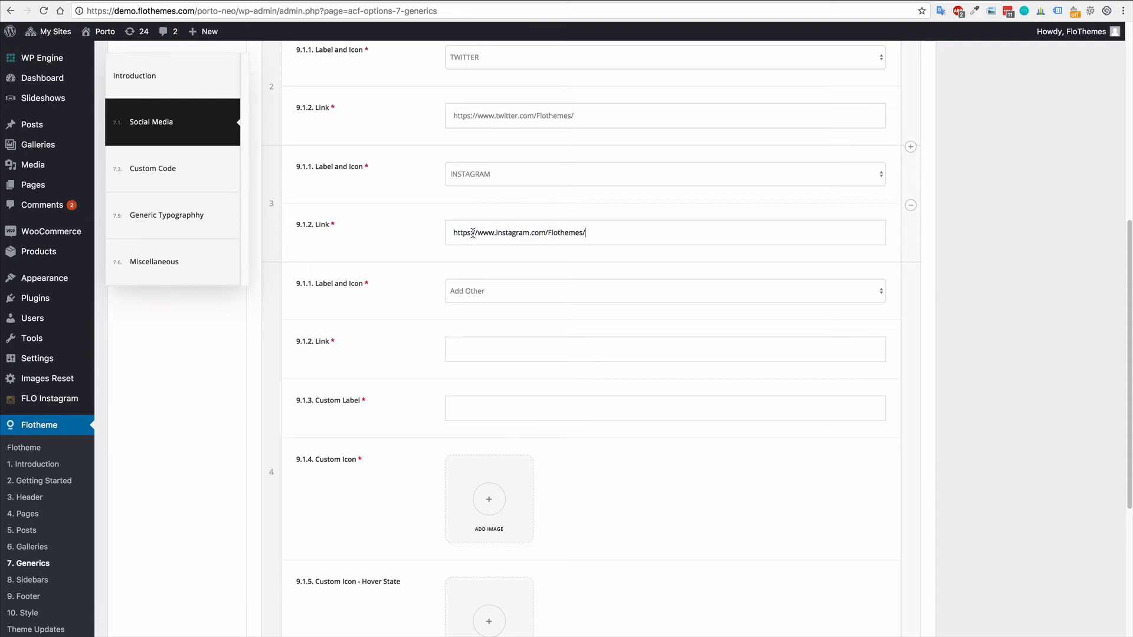
double_click(463, 233)
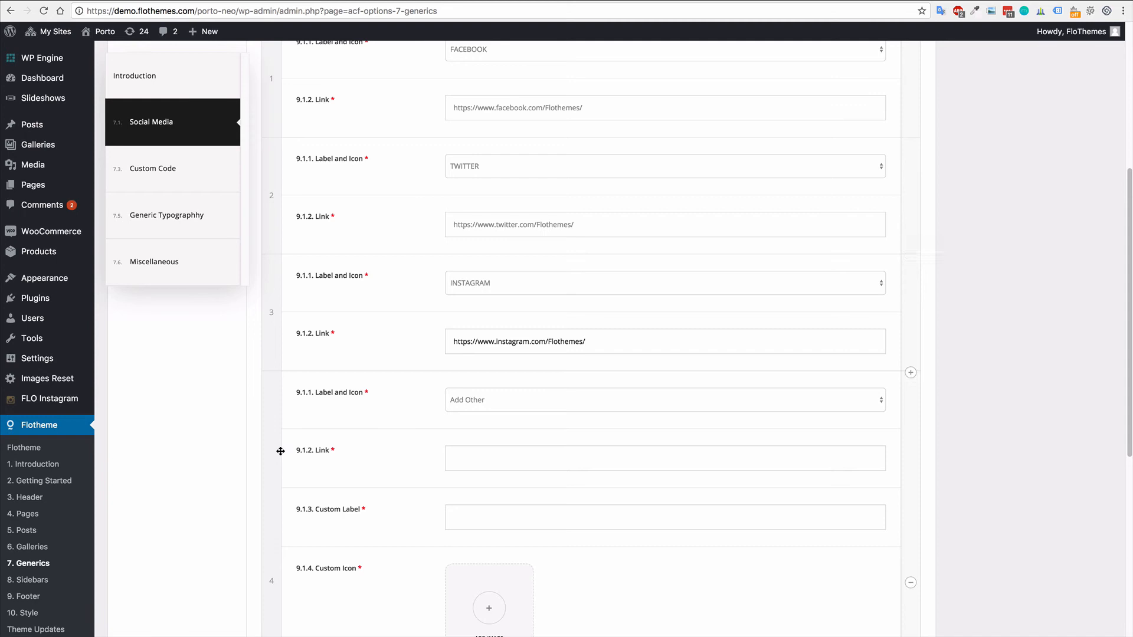
left_click(910, 582)
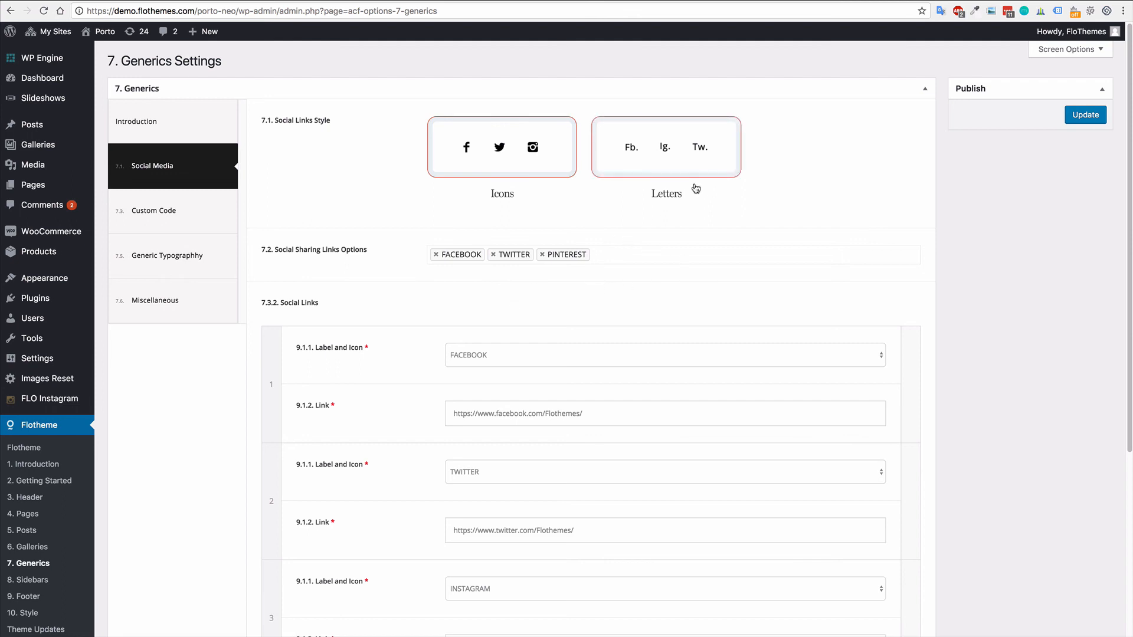
left_click(501, 146)
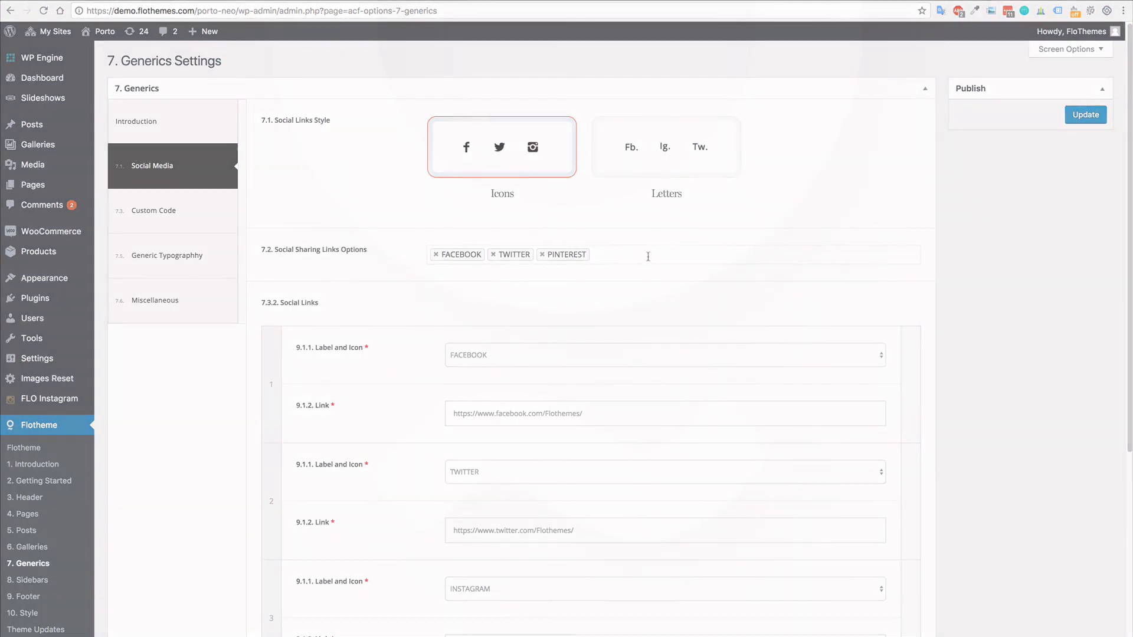